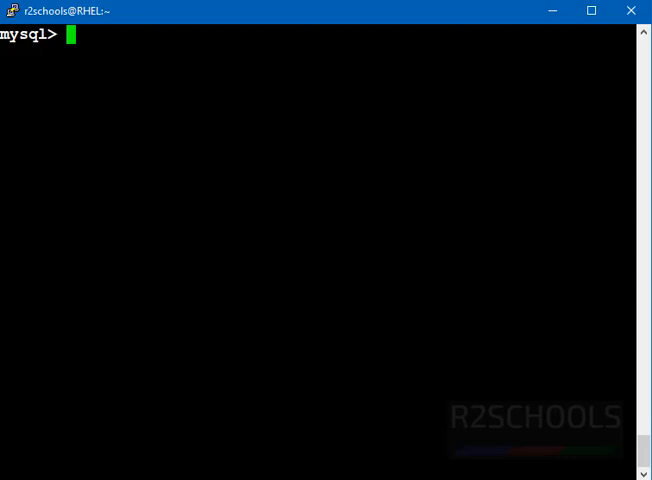
text(cr)
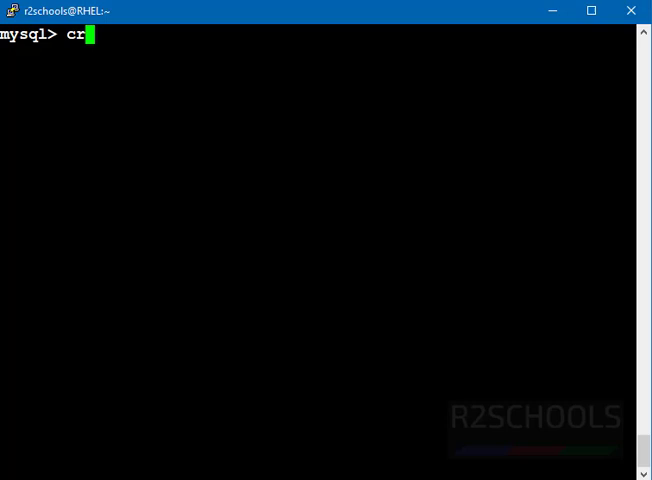
text(eate)
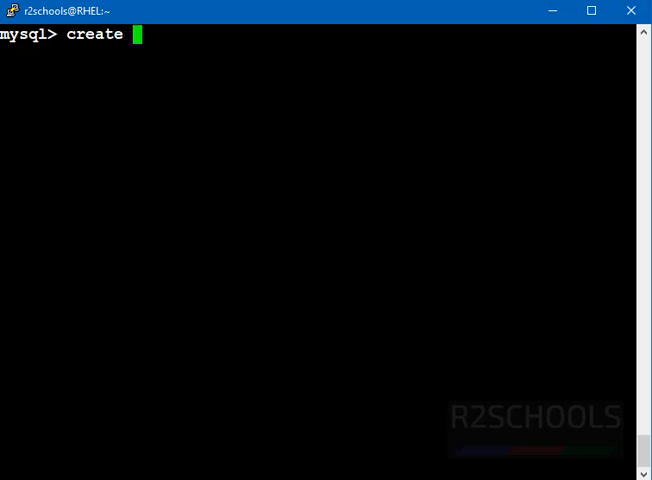
text(user jame)
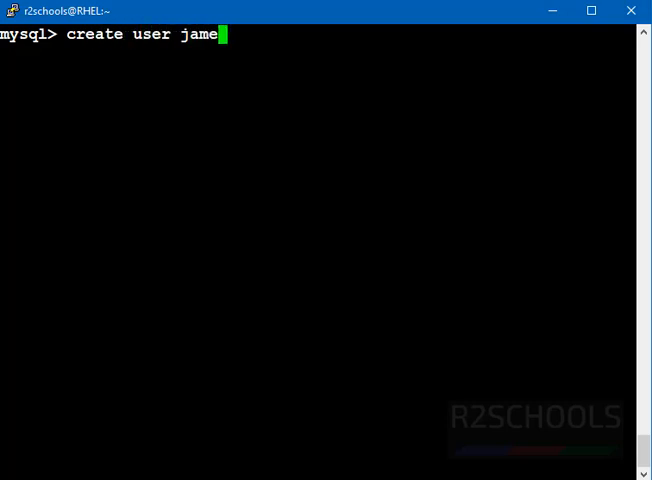
text(s@)
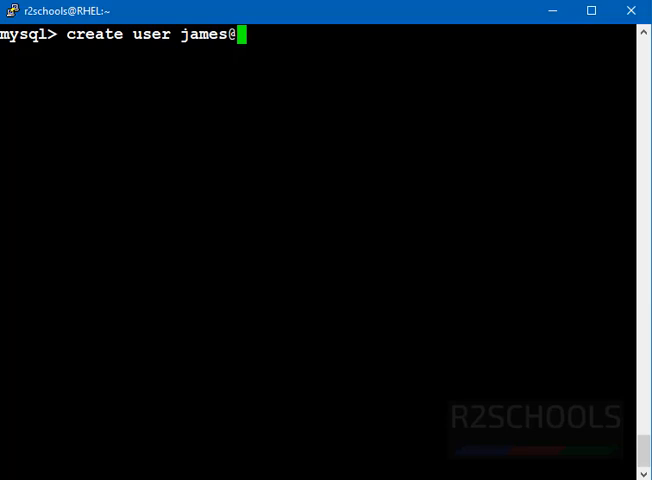
text(localhost iden)
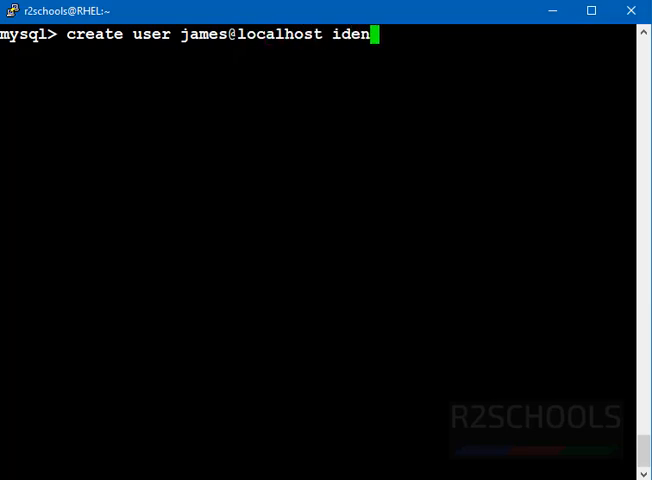
text(ified)
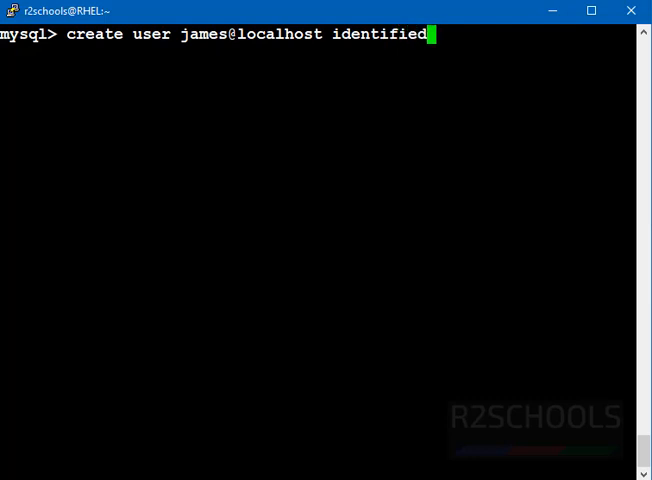
text(by)
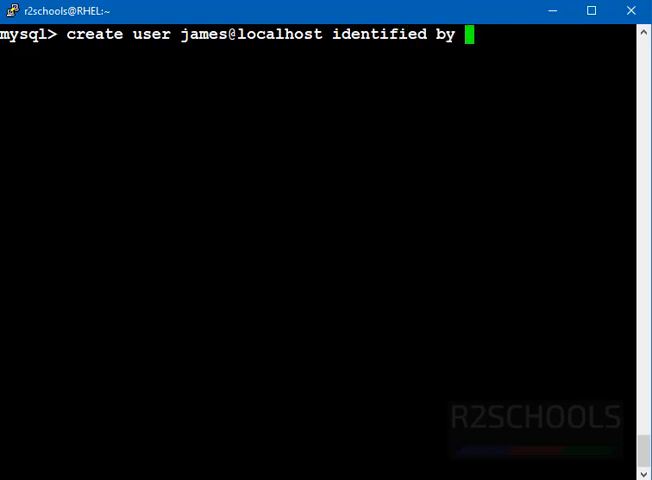
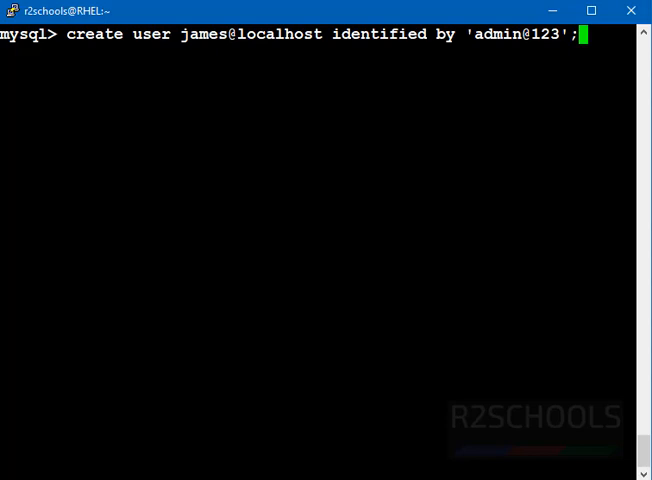
key(Return)
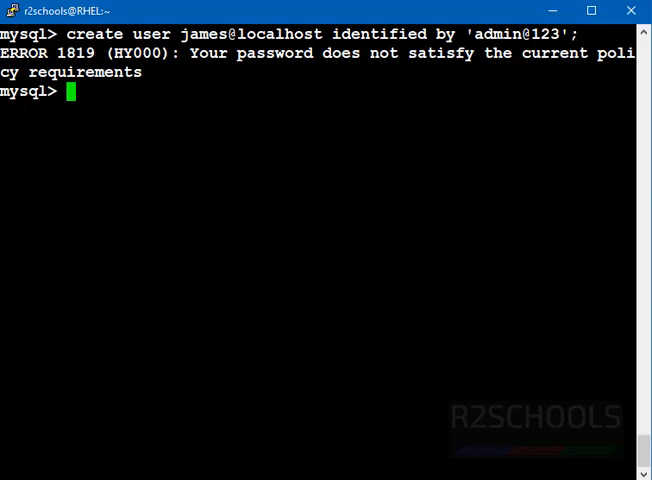
- Run SHOW VARIABLES LIKE 'validate_password%' to list the password validation settings
text(SHOW VAR)
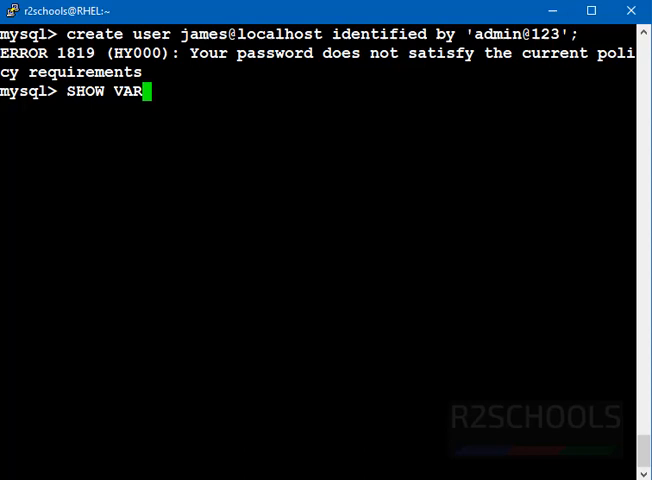
text(IABLES LIKE 'valida)
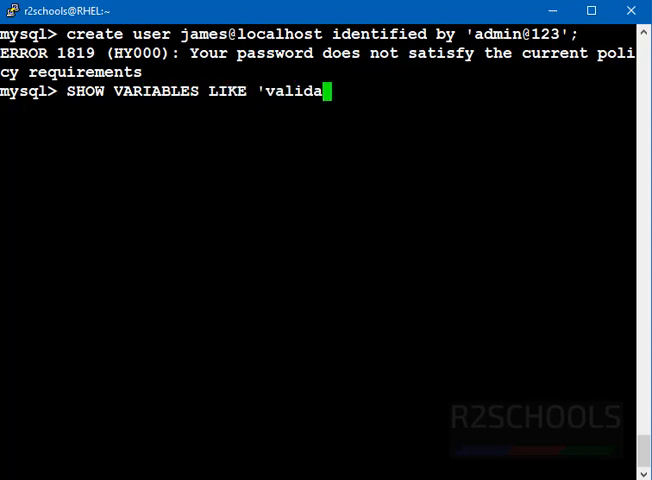
text(te_passw)
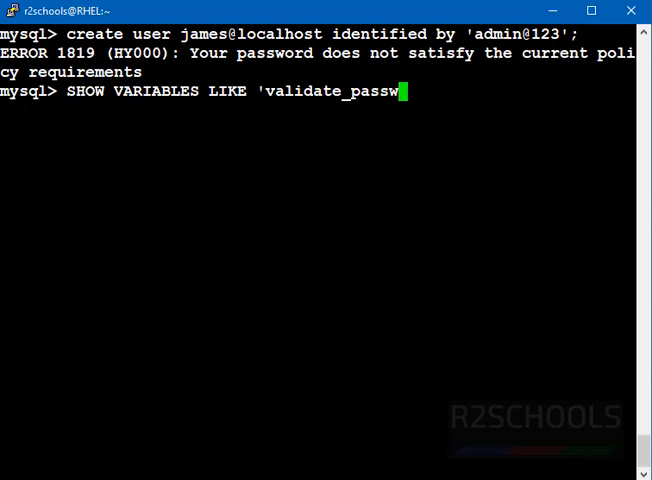
text(ord%)
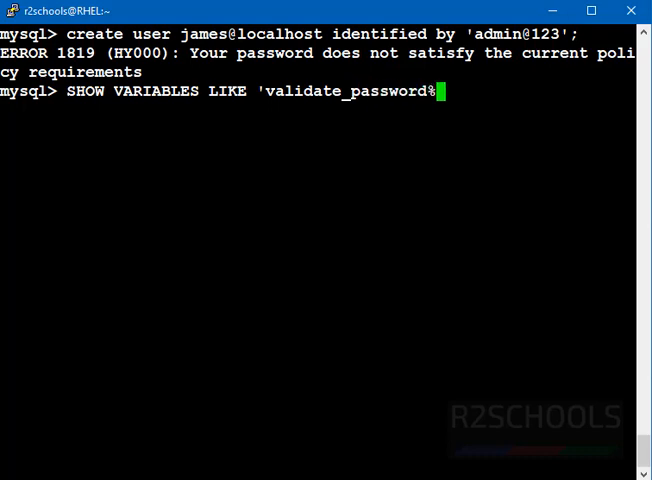
text(')
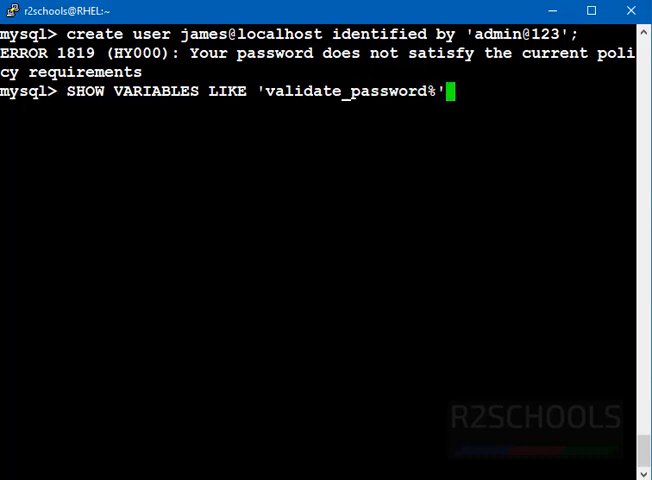
key(Return)
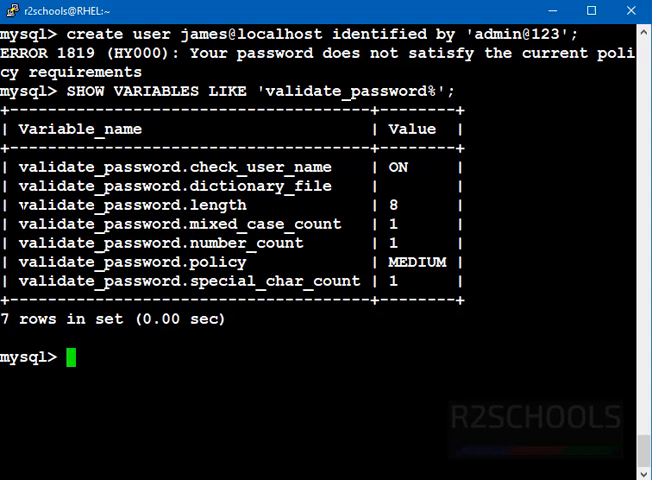
- Highlight the minimum length 8 setting and the password policy error message
double_click(120, 204)
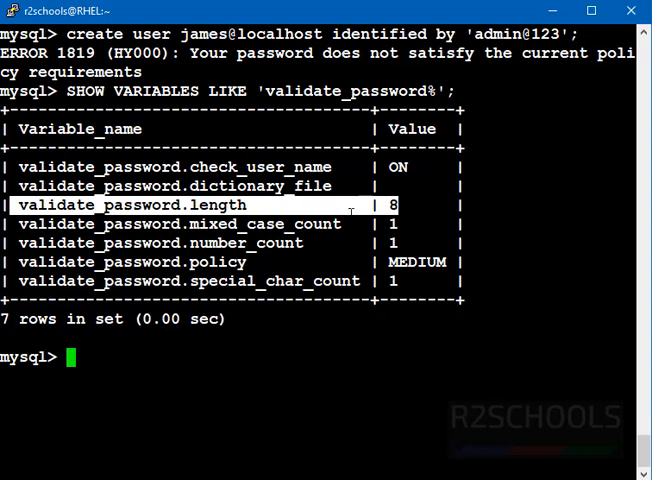
mouse_move(350, 210)
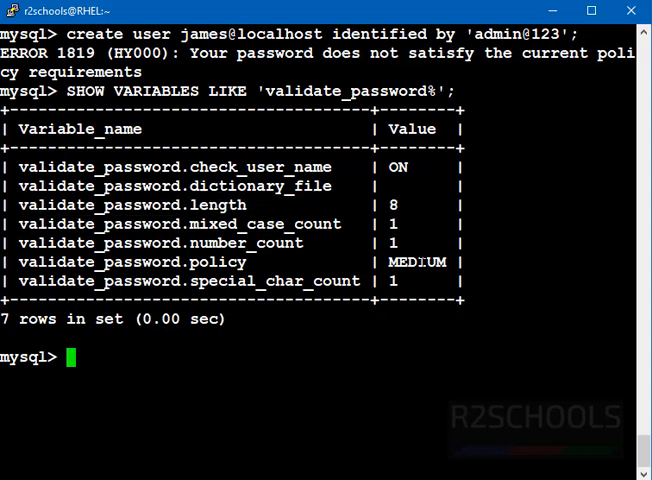
double_click(414, 261)
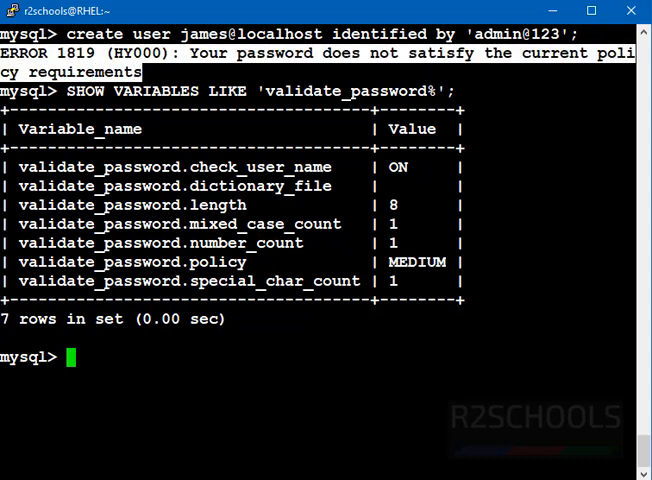
double_click(417, 262)
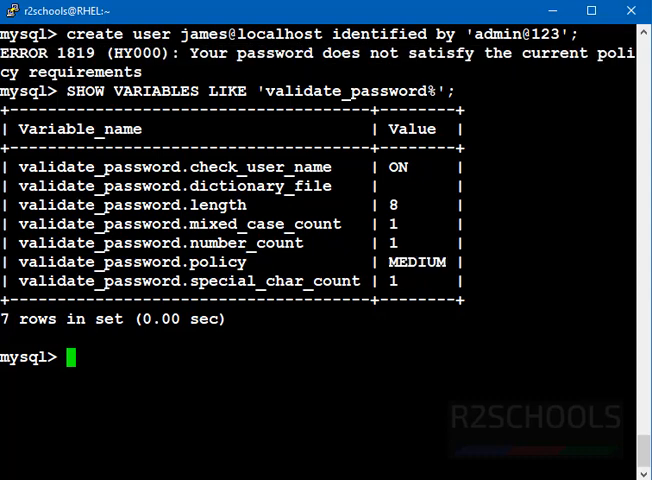
text(creat)
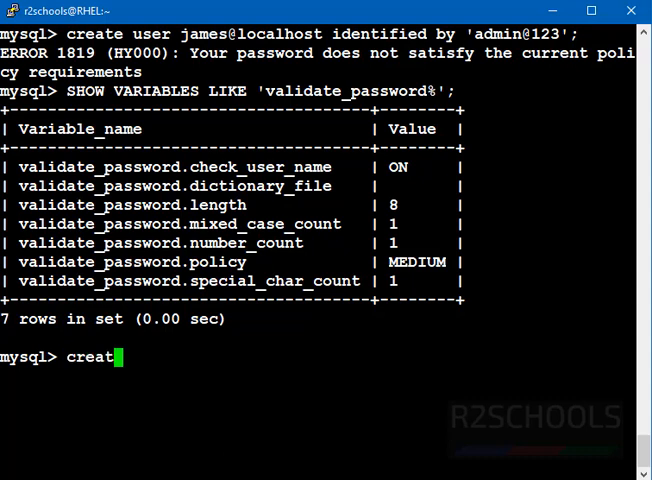
text(e user)
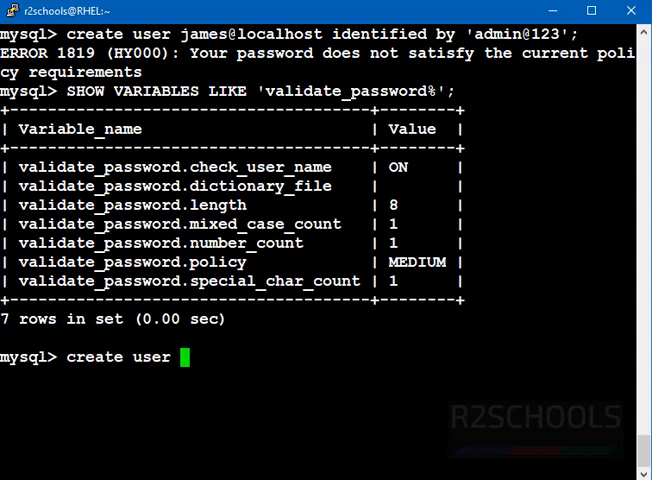
text(james@)
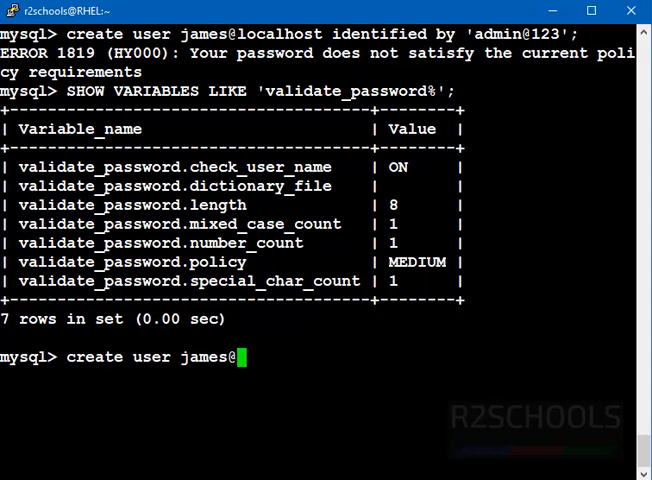
text(localhost)
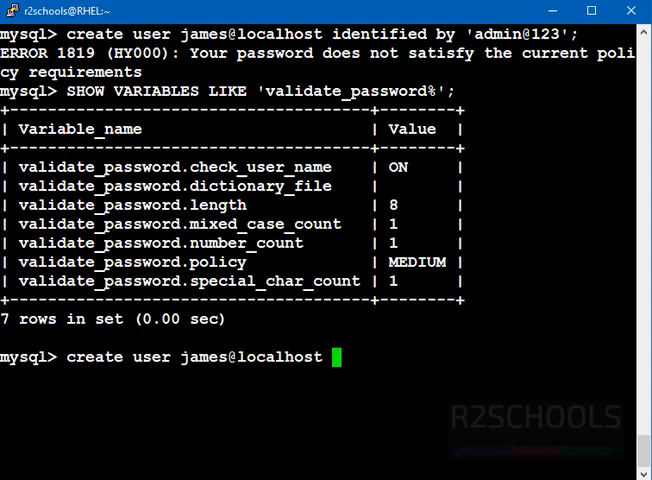
text(identified)
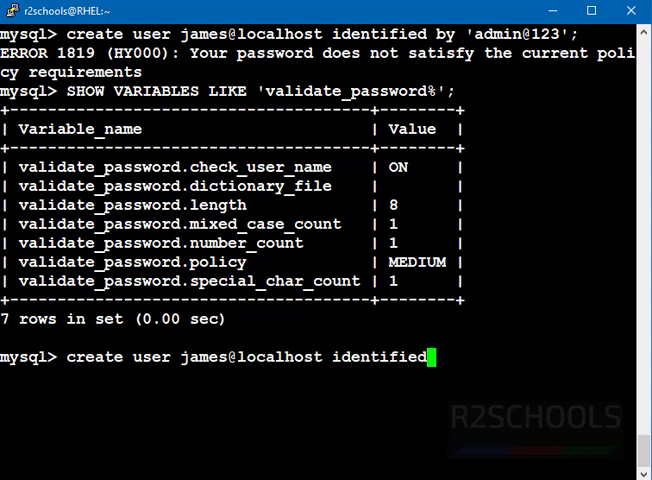
text(by ')
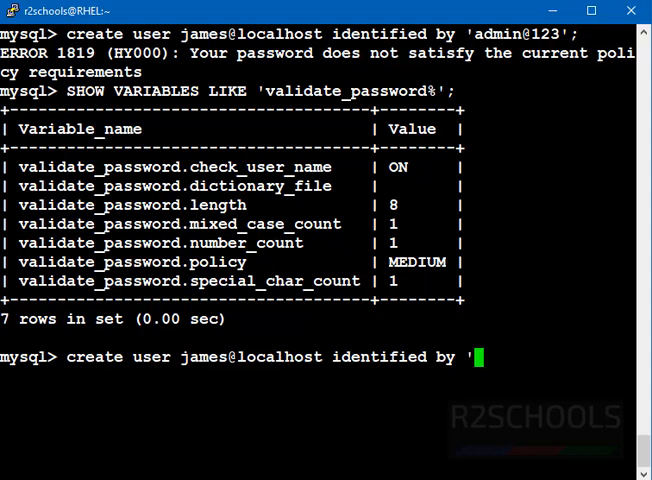
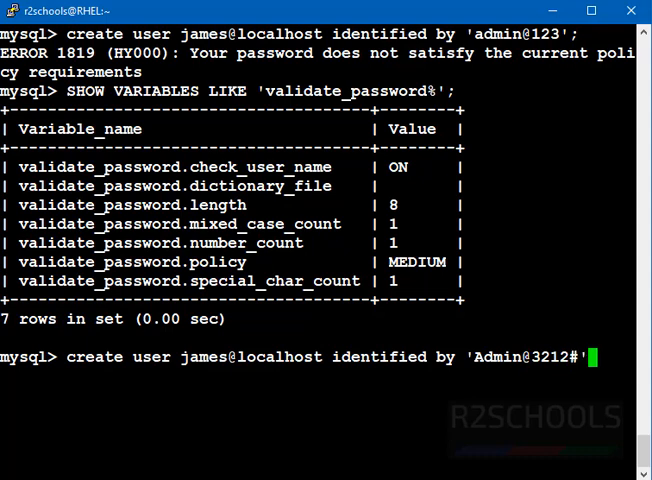
key(Return)
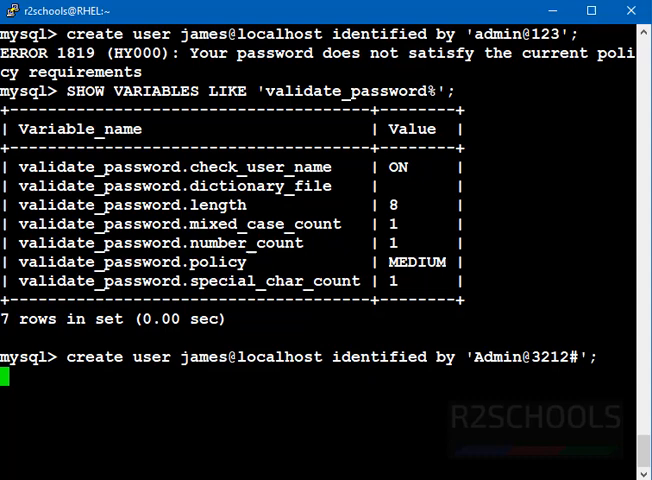
key(Return)
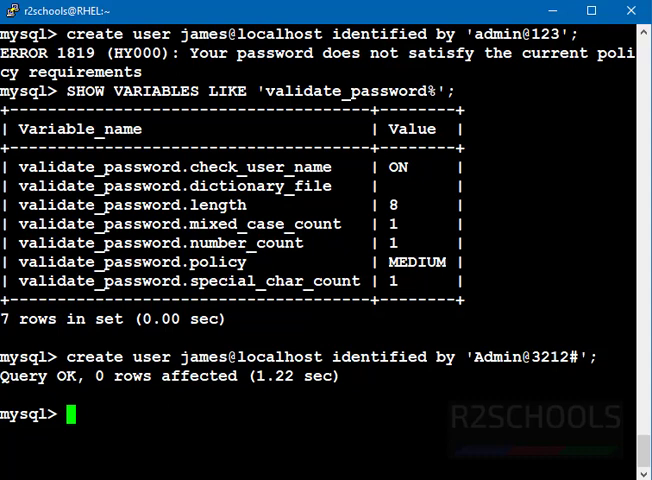
- Drop user james, then drop james@localhost after the hostless drop errors
text(drop us)
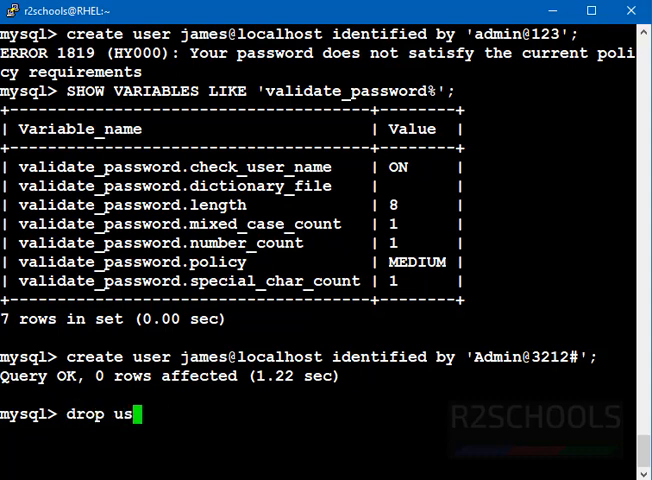
text(er james)
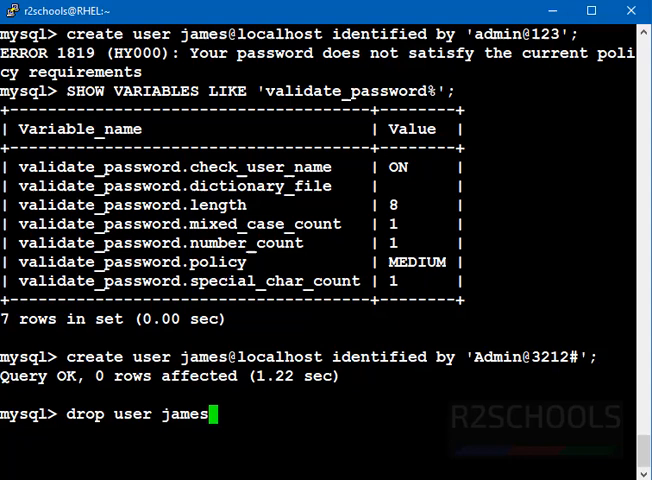
key(Return)
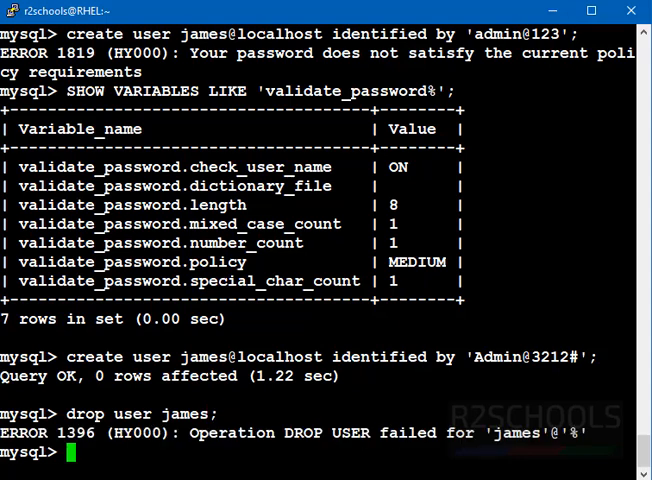
text(drop user james;)
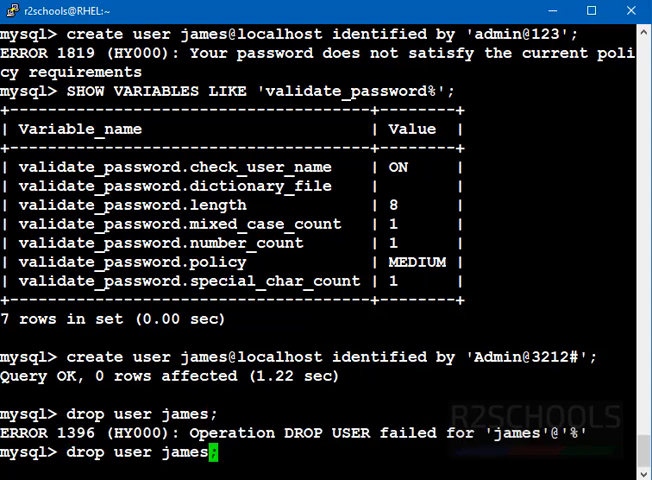
text(@localho)
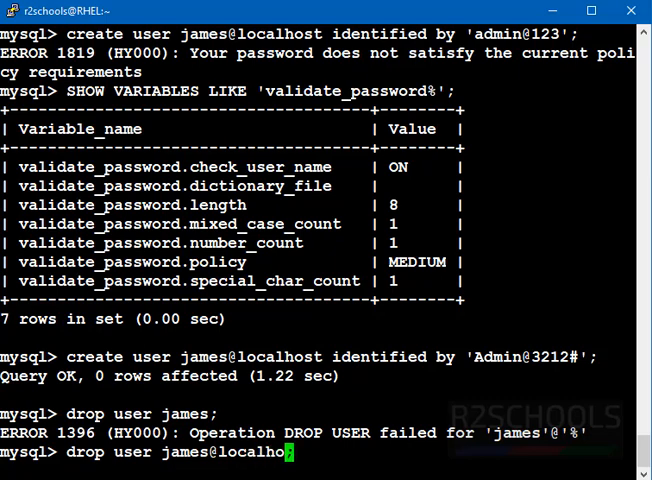
key(Return)
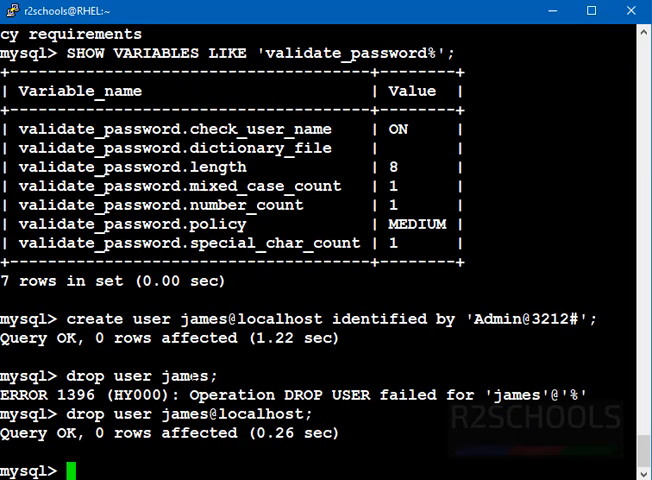
double_click(411, 223)
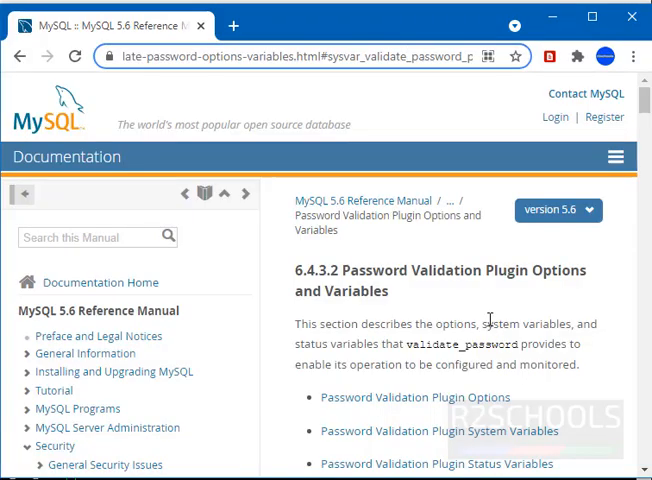
- Scroll the MySQL manual to validate_password_policy and read the LOW, MEDIUM and STRONG values and tests
scroll(down, 3)
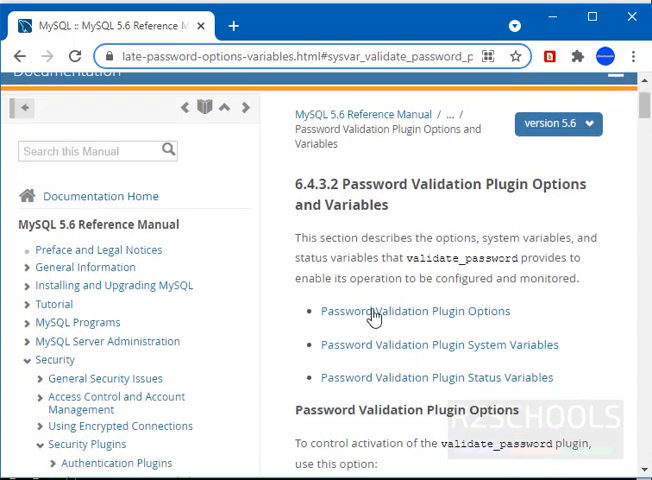
scroll(down, 3)
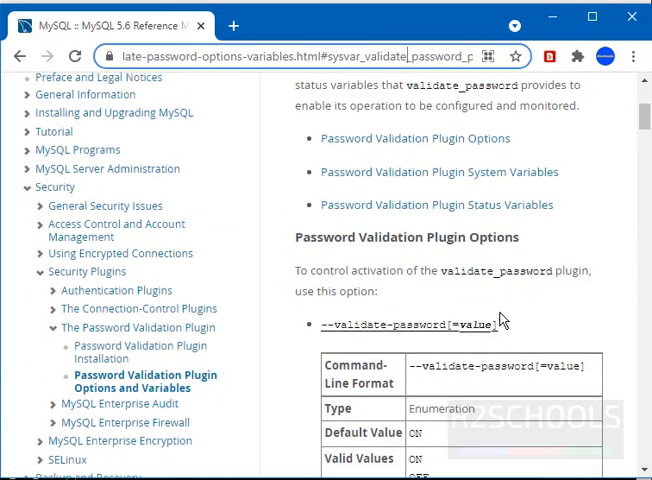
scroll(down, 3)
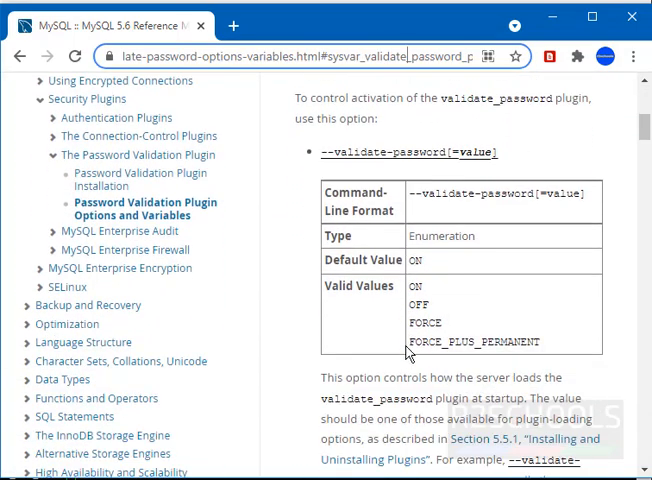
scroll(down, 3)
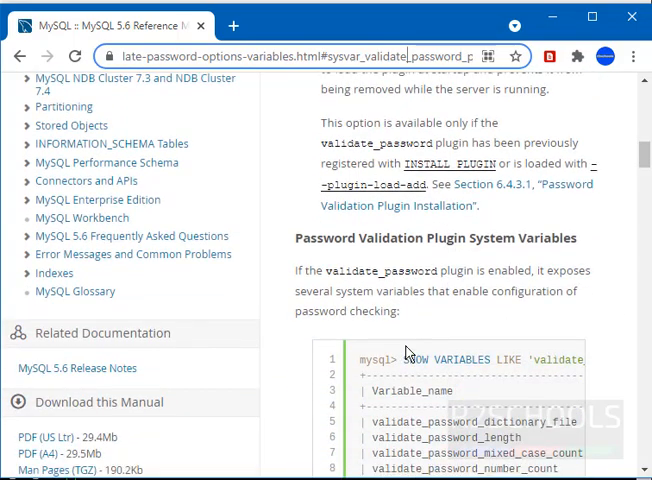
scroll(down, 3)
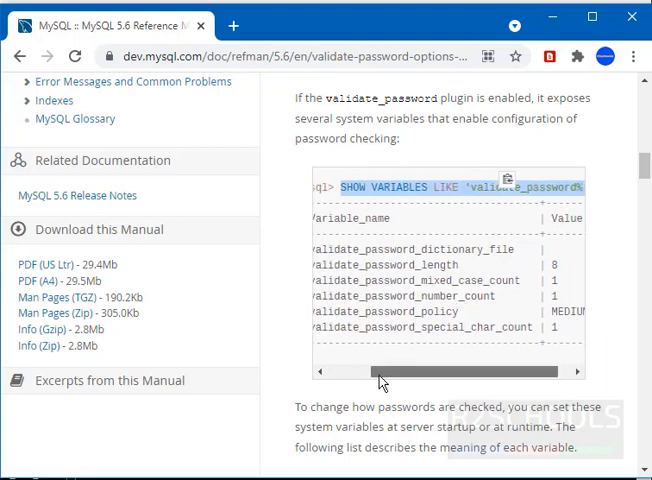
scroll(down, 3)
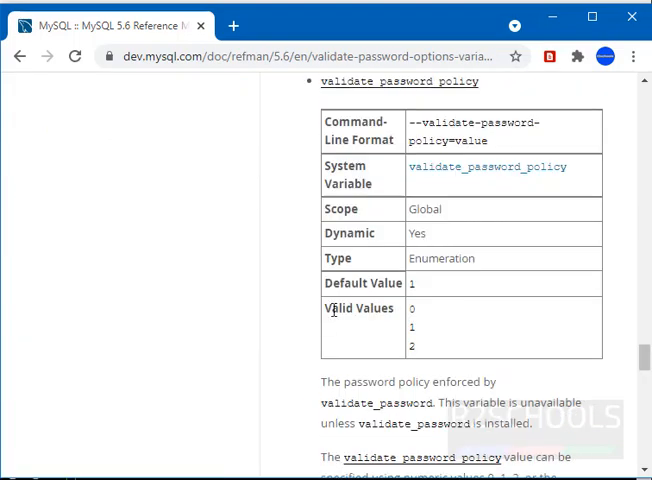
mouse_move(487, 130)
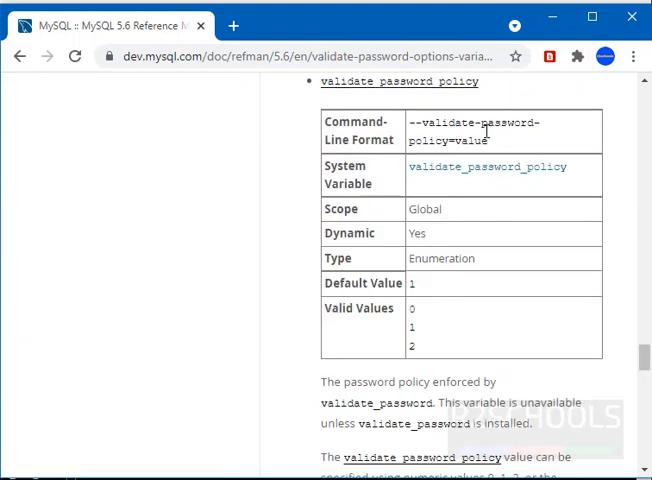
mouse_move(418, 363)
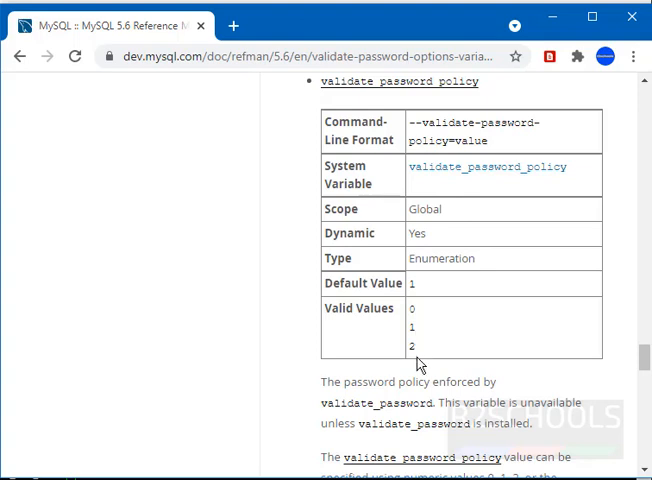
double_click(410, 308)
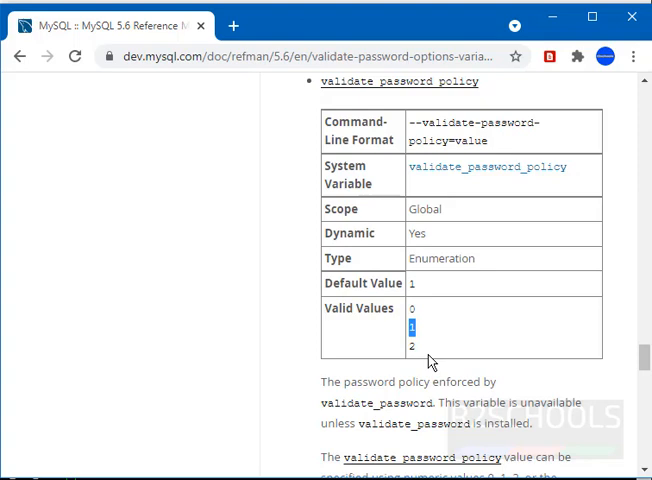
scroll(down, 3)
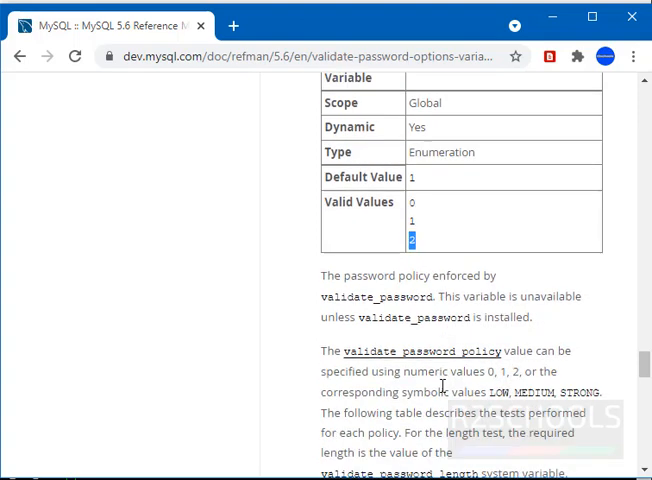
scroll(down, 3)
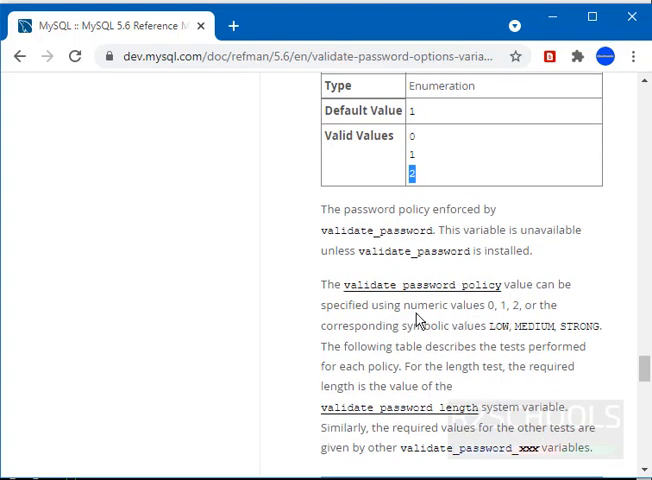
mouse_move(357, 312)
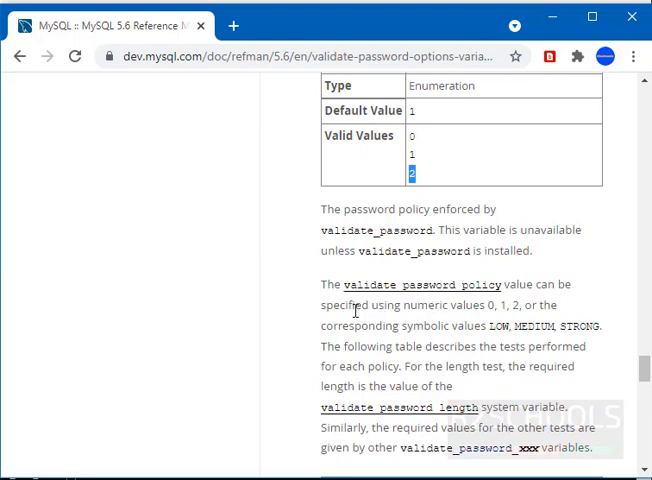
mouse_move(533, 305)
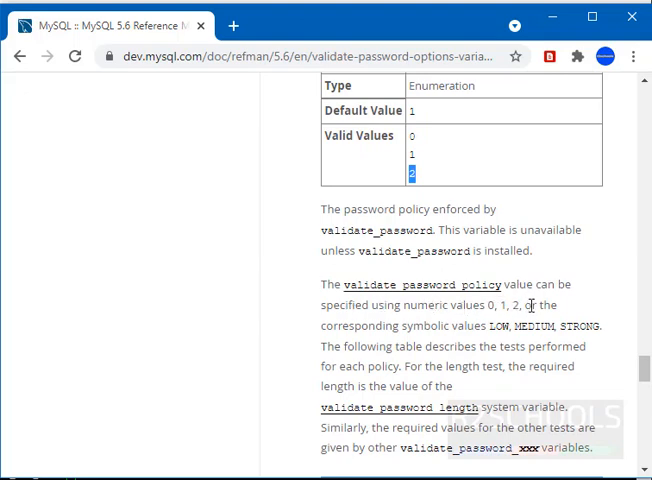
mouse_move(495, 325)
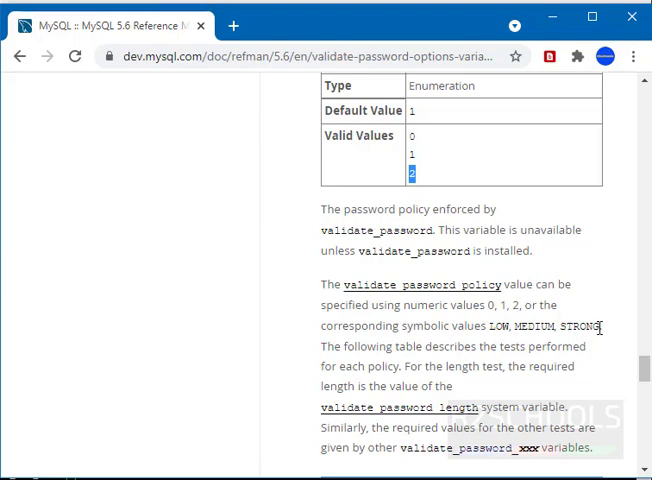
scroll(down, 3)
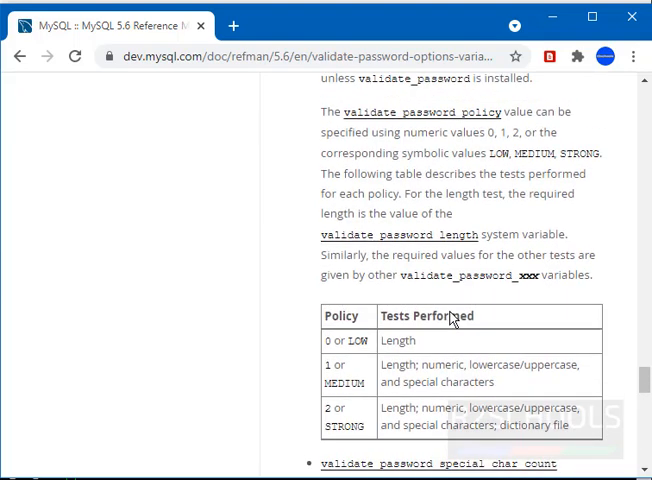
scroll(down, 3)
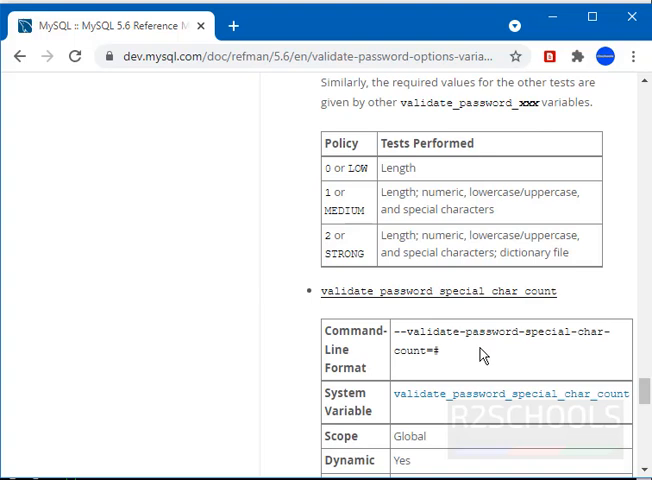
mouse_move(316, 251)
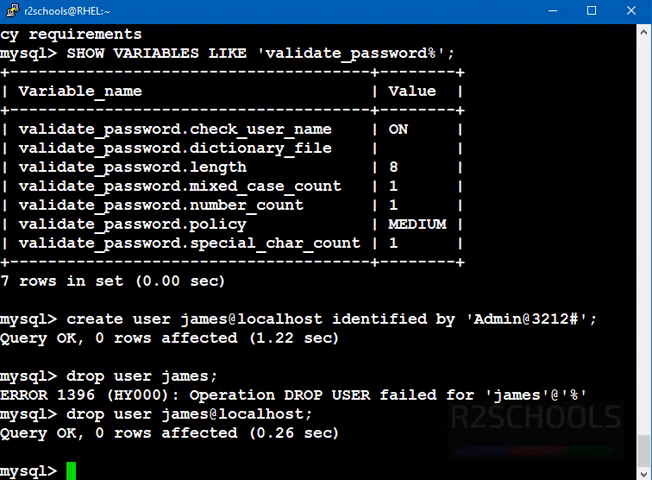
- Run SET GLOBAL validate_password.policy=LOW to lower the password policy
text(SET)
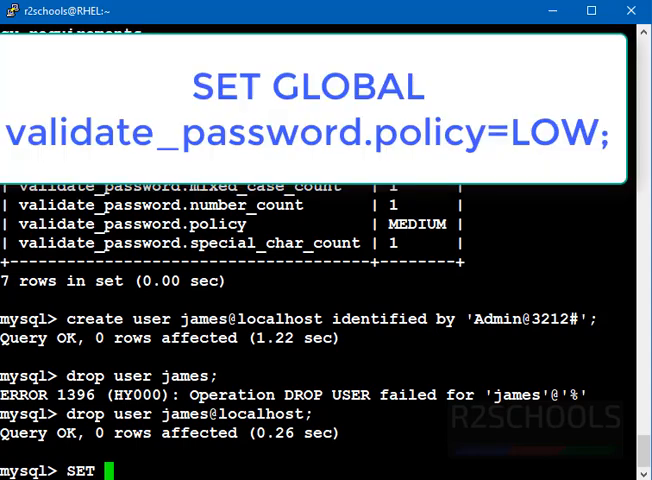
text(GLOBAl)
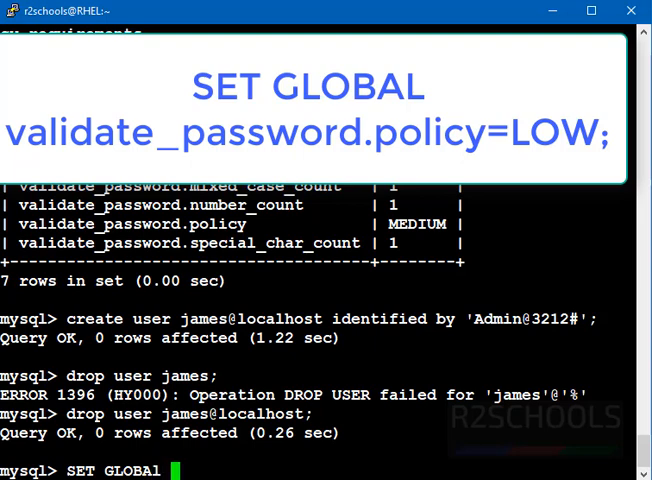
text(validate_passow)
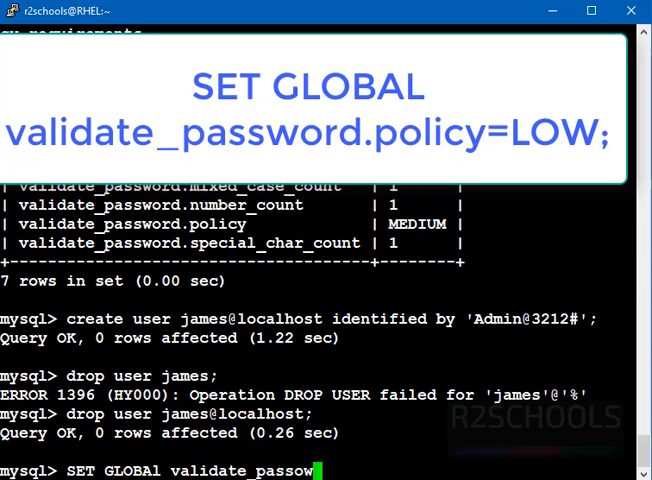
text(rd.)
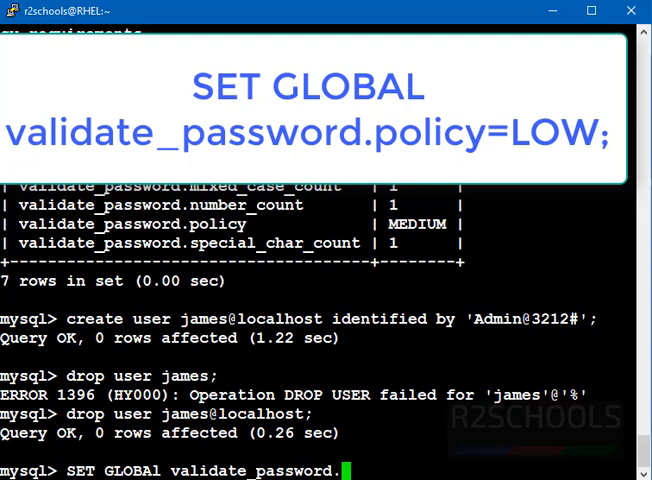
text(policy)
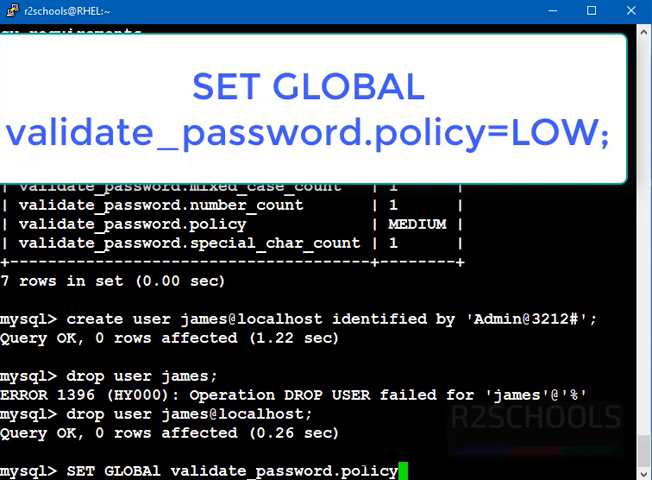
text(=)
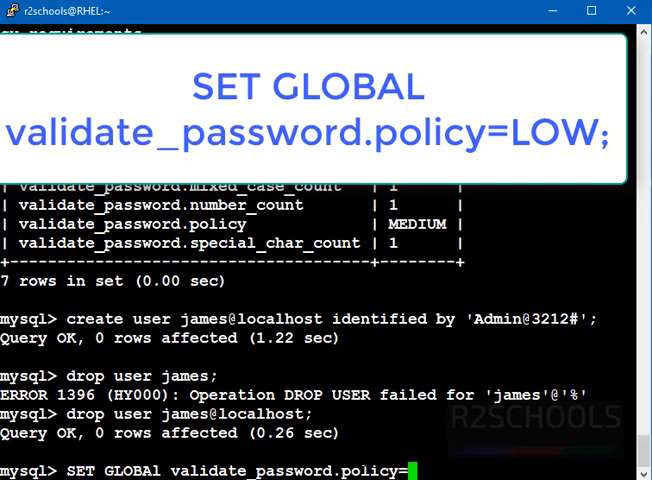
text(LOW)
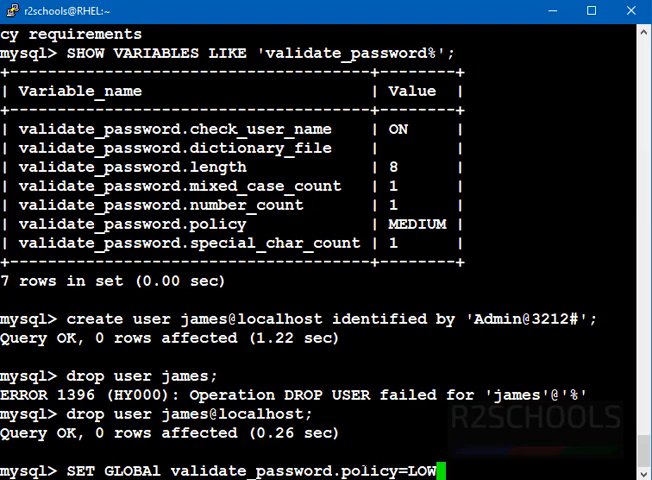
text(;)
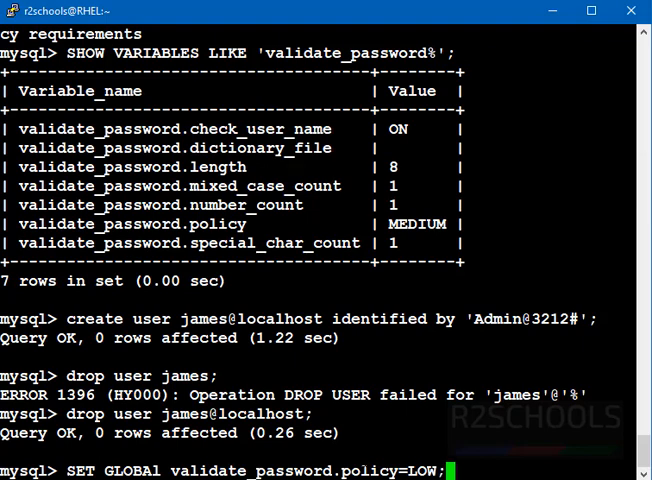
key(Return)
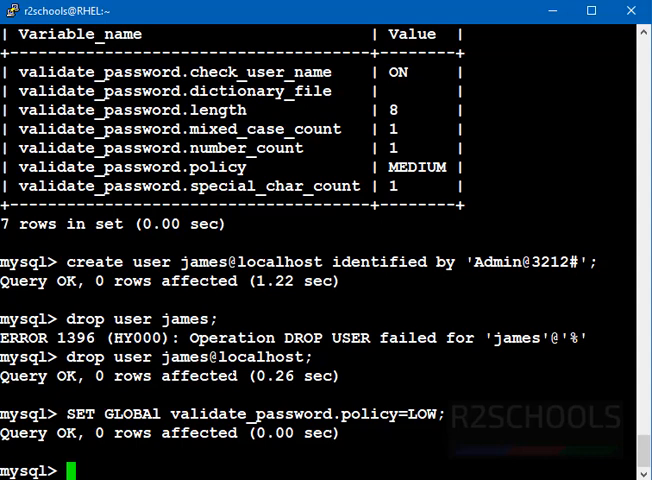
- Enter SHOW VARIABLES LIKE 'validate_password%' to confirm the policy reads LOW
text(SHO)
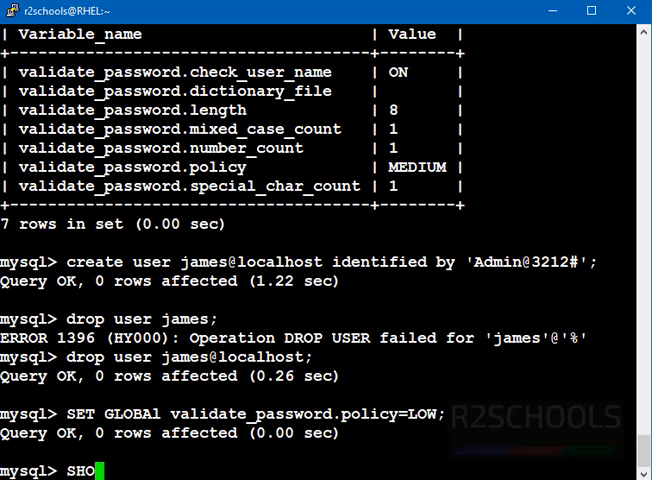
text(W va)
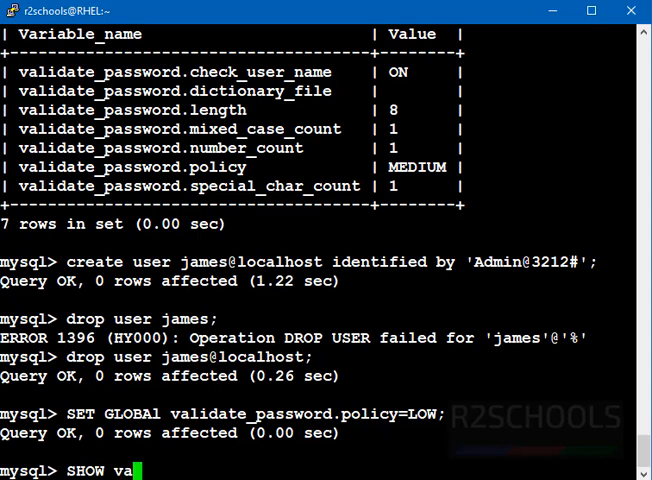
text(riables)
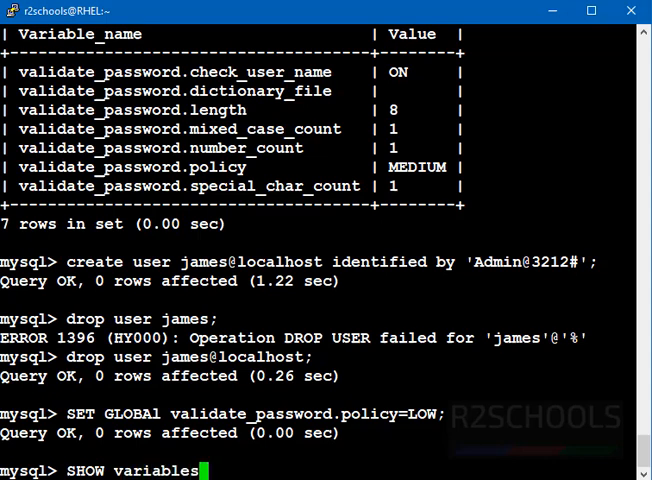
text(like)
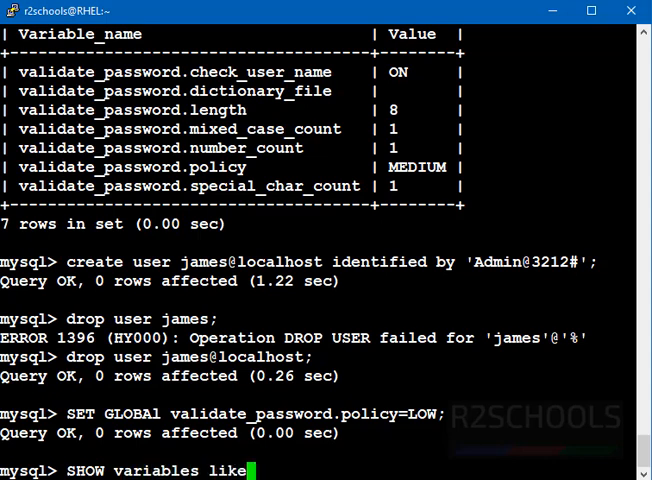
text('validate_passw)
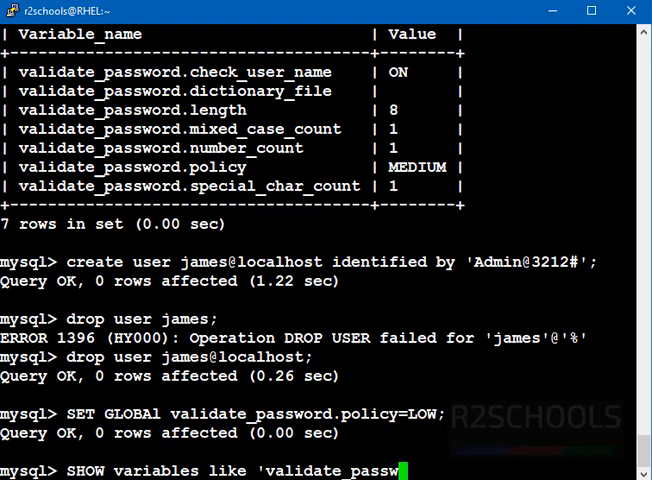
text(%';)
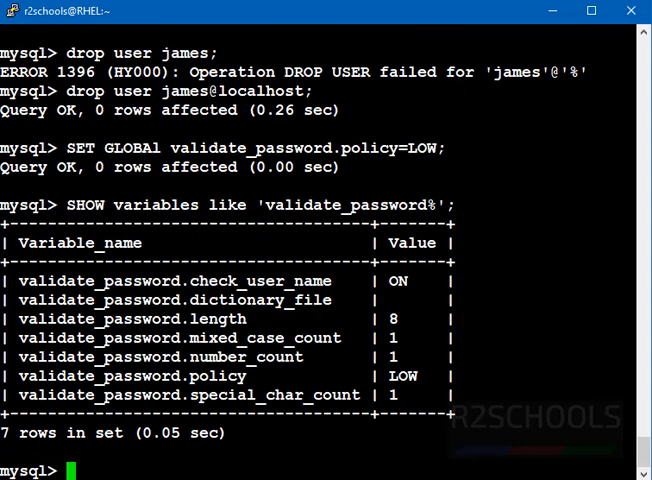
text(create user james)
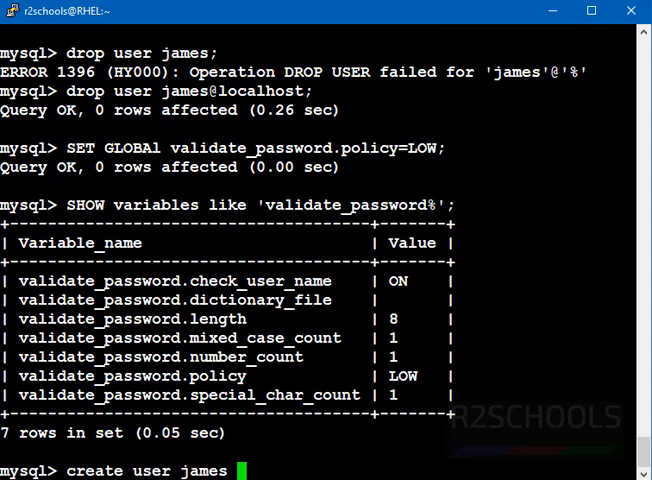
text(@lo)
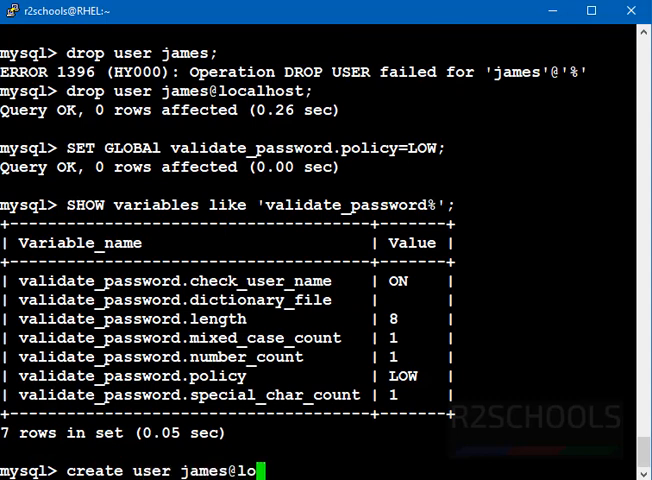
text(calhos)
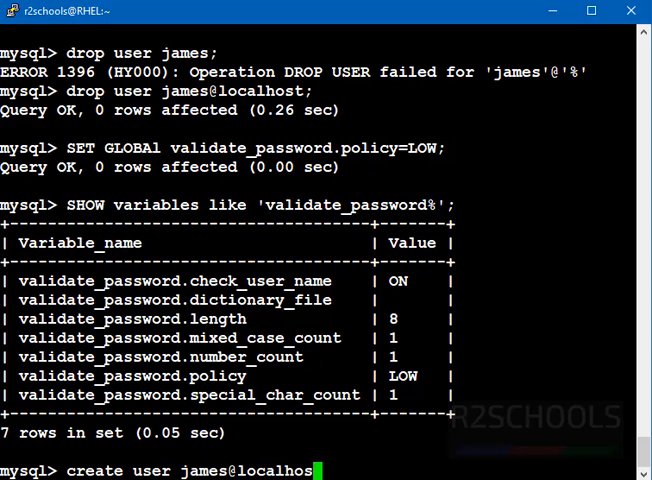
text(t)
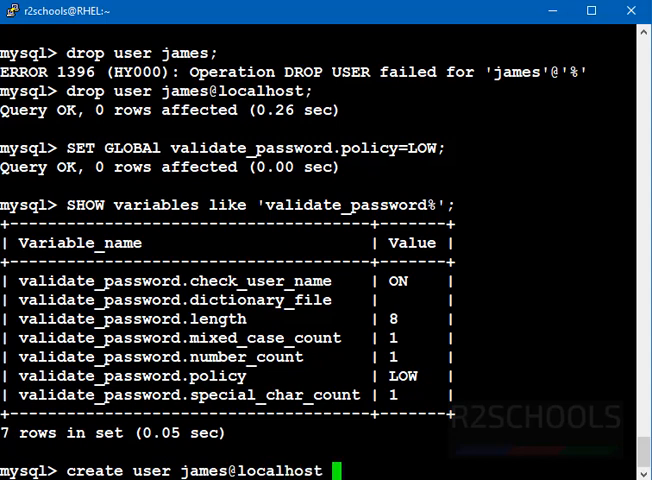
text(identifi)
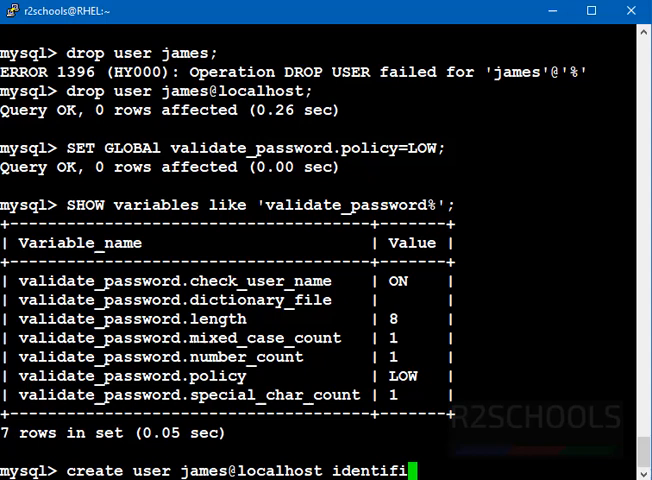
text(ed by ')
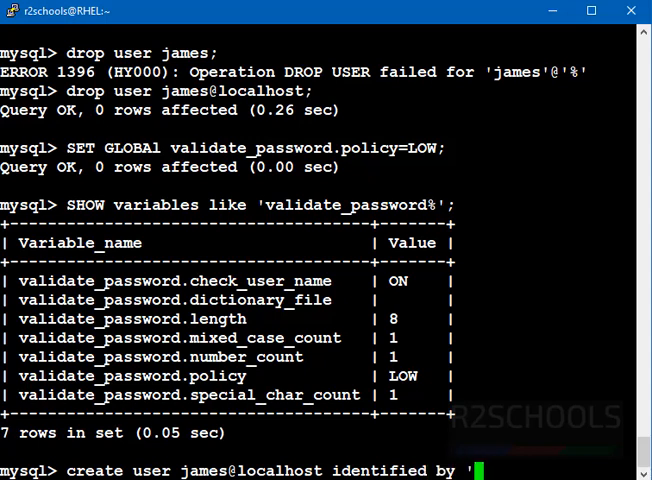
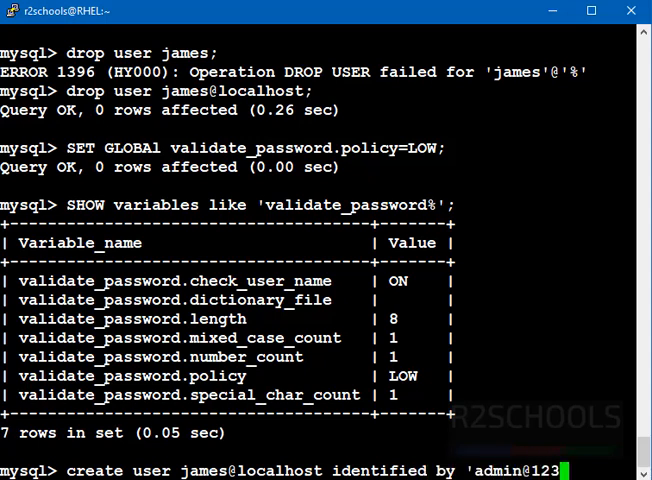
text(';)
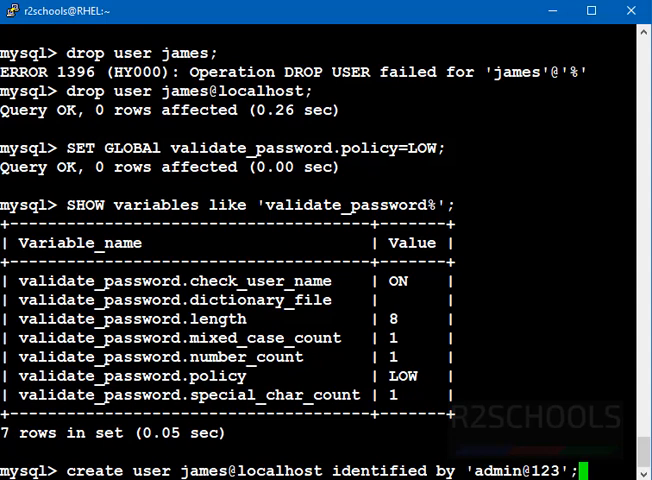
key(Return)
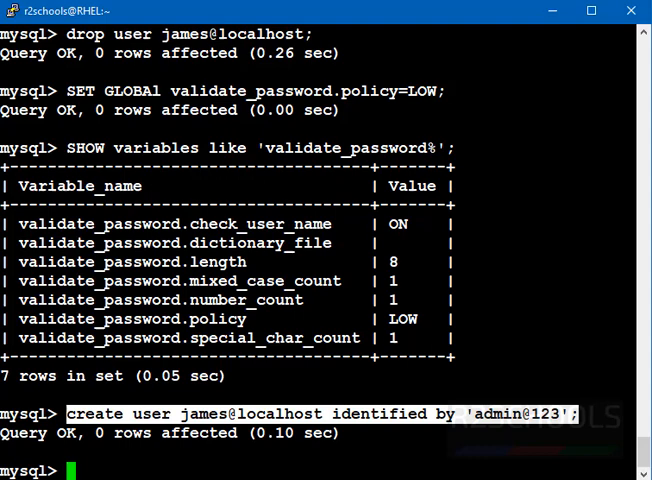
click(330, 414)
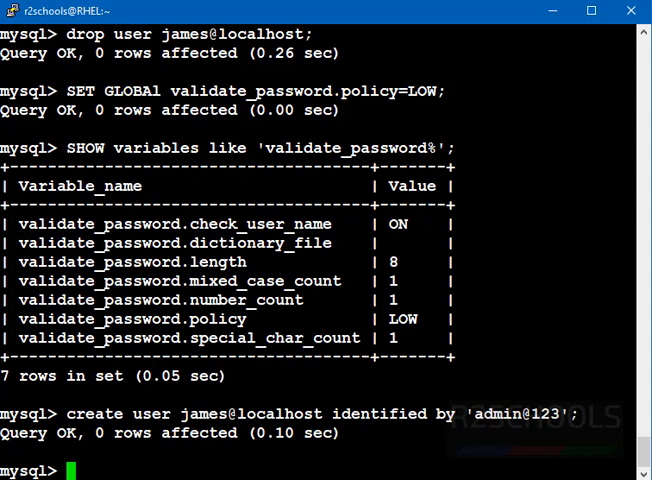